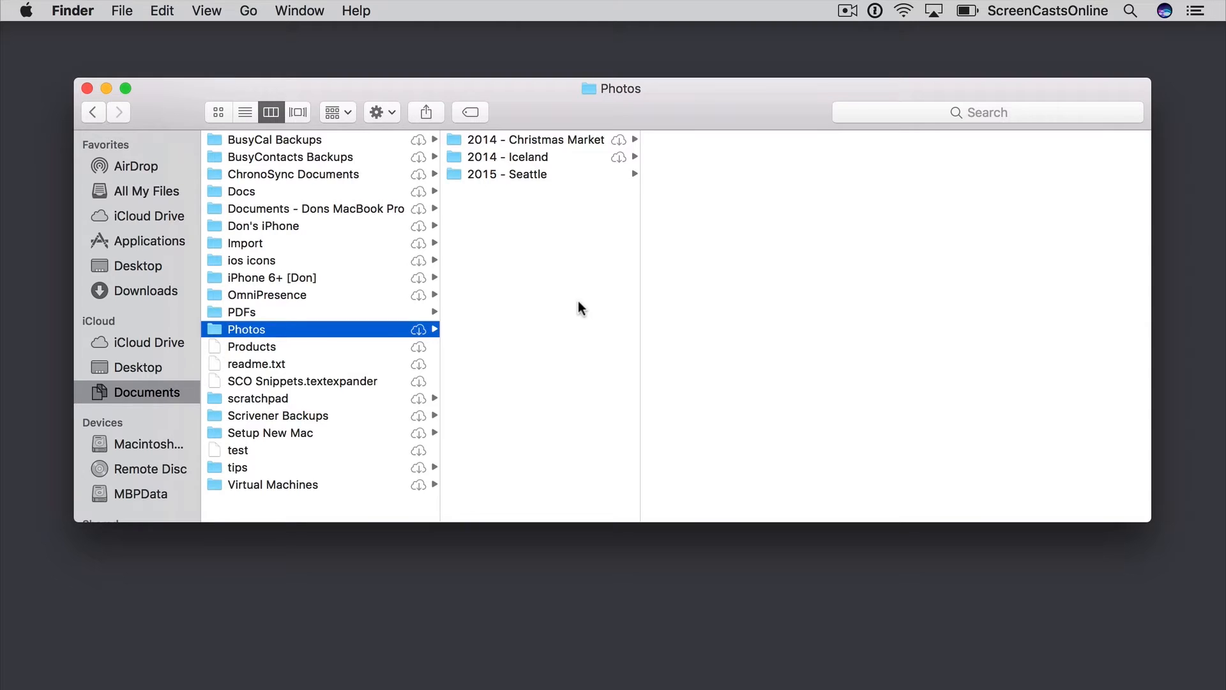
Select all twelve photos in the 2015 - Seattle folder
{"action": "left_click", "coordinate": [507, 174]}
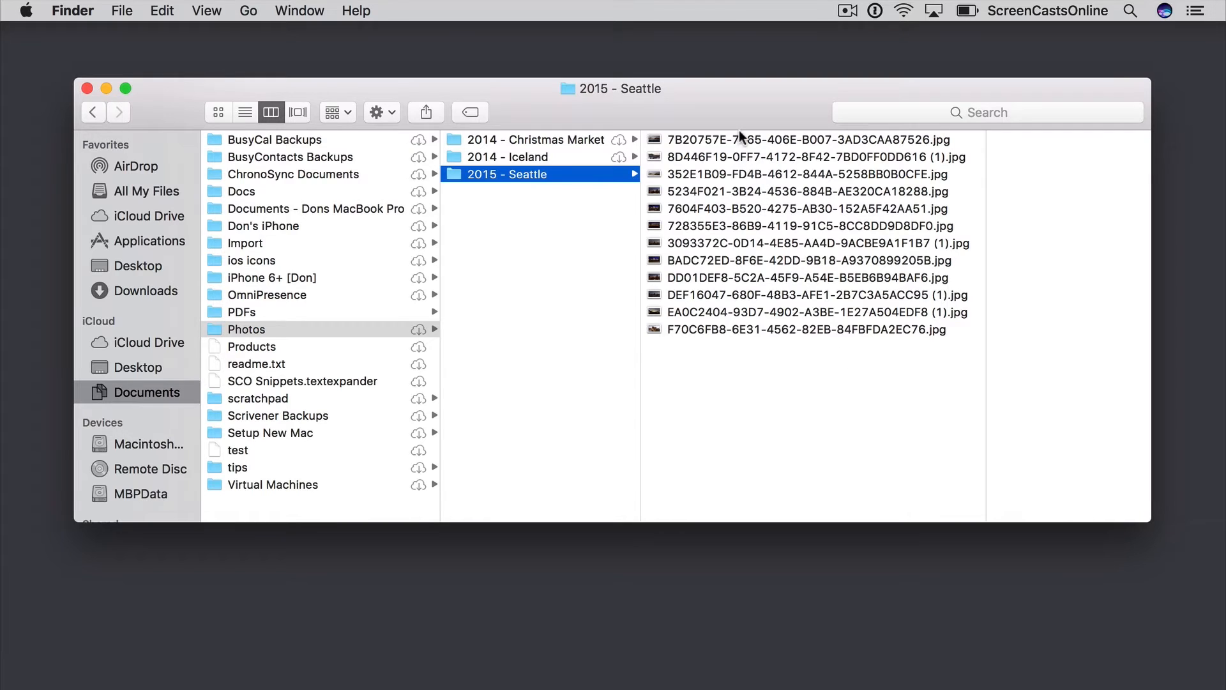
{"action": "left_click", "coordinate": [789, 139]}
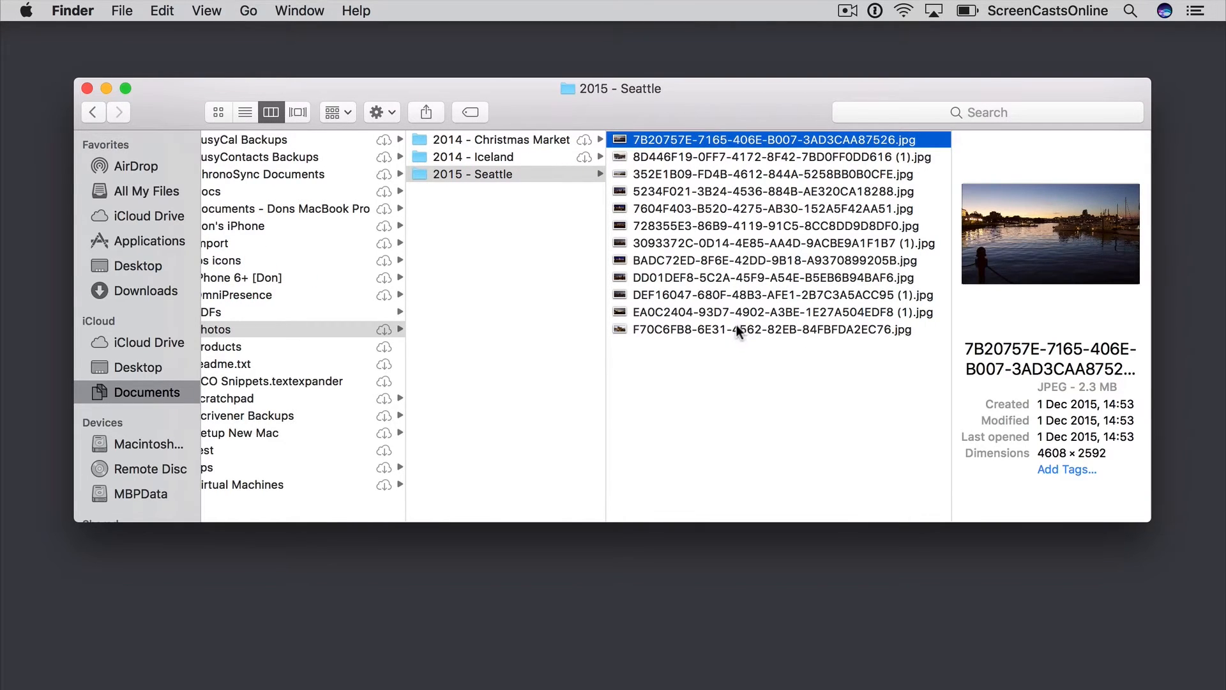
{"action": "key", "text": "cmd+a"}
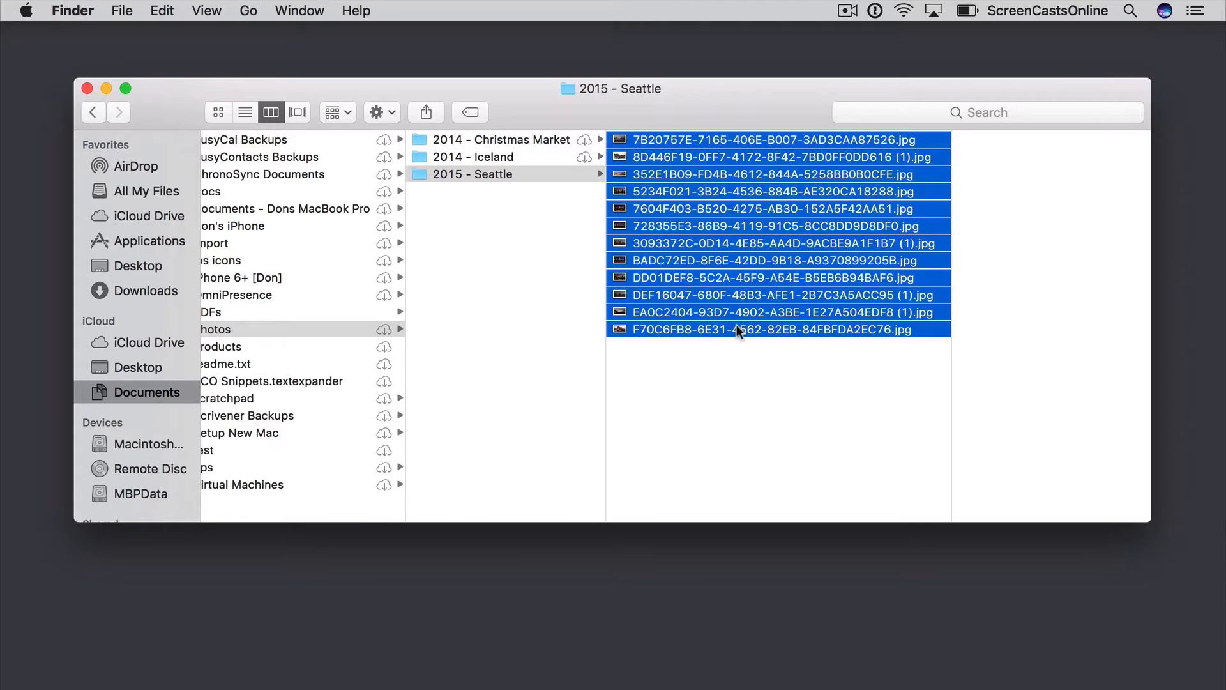
Start Rename 12 Items… on the selection and show the rename-mode choices
{"action": "right_click", "coordinate": [737, 329]}
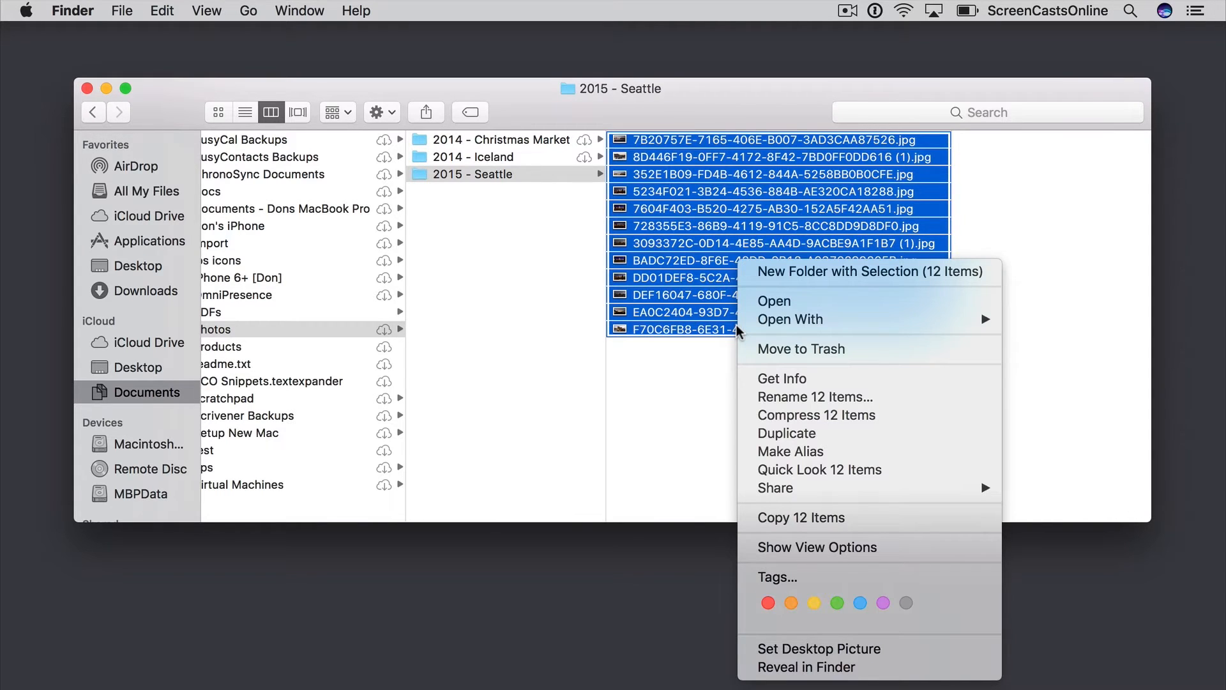
{"action": "left_click", "coordinate": [813, 396]}
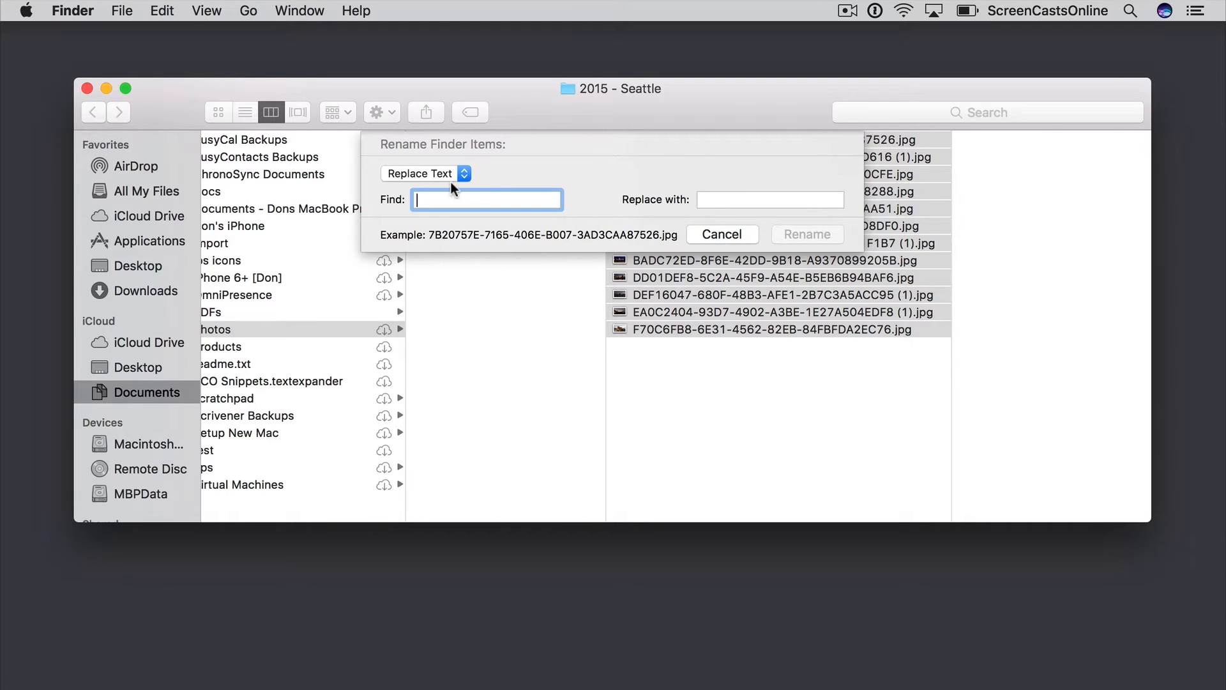
{"action": "mouse_move", "coordinate": [803, 316]}
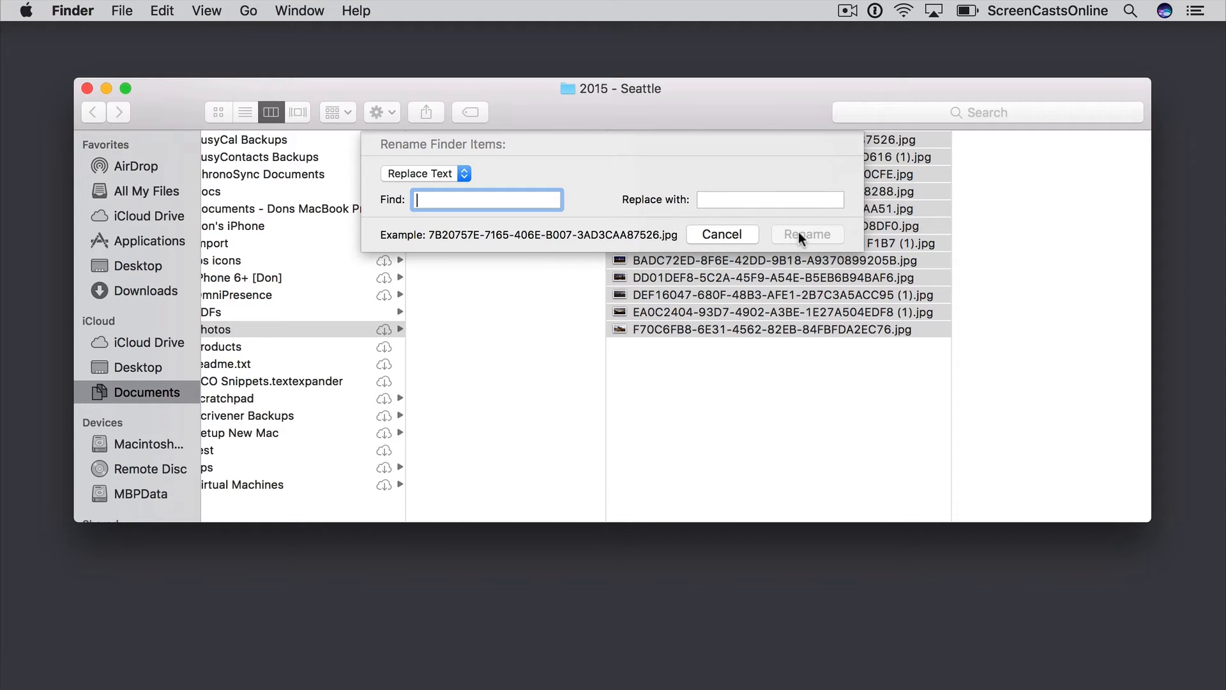
{"action": "mouse_move", "coordinate": [434, 179]}
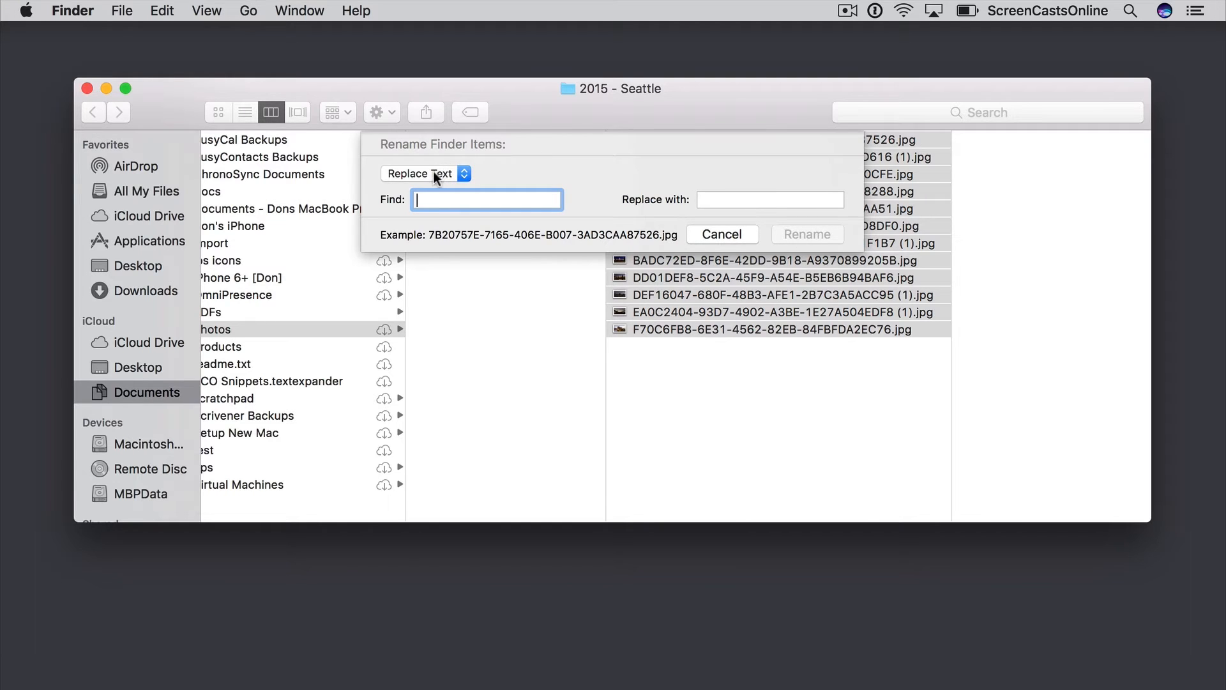
{"action": "left_click", "coordinate": [426, 172]}
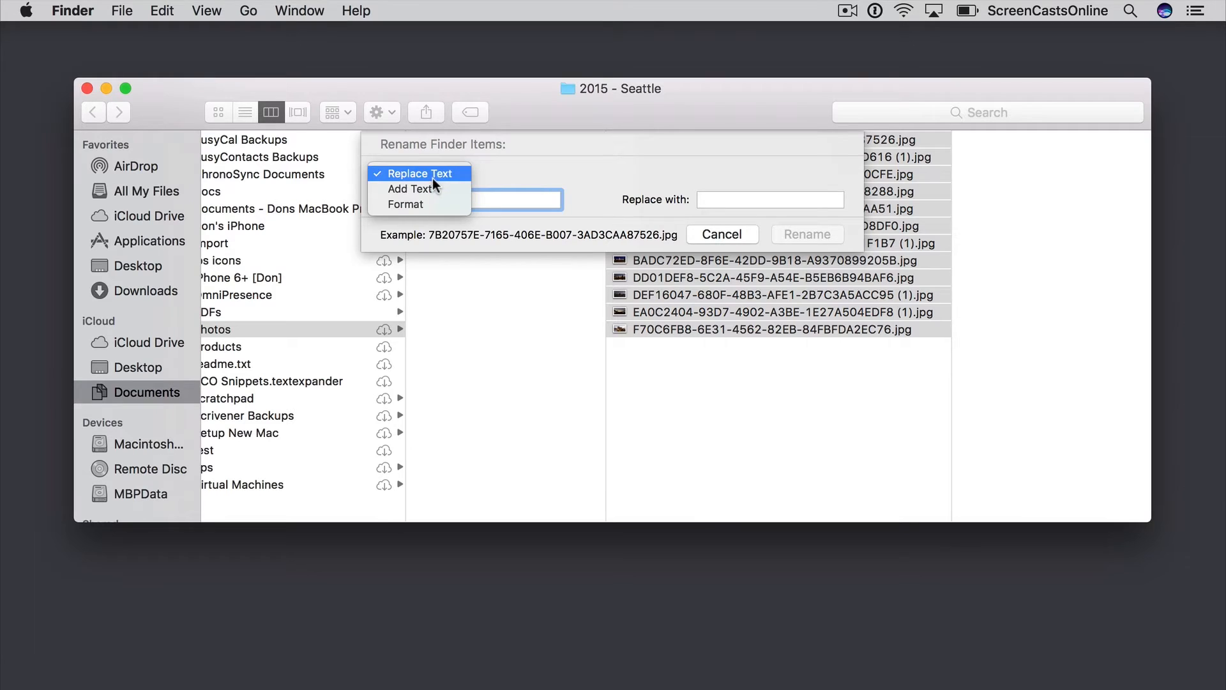
Configure Add Text mode to prefix 'seattle-' before each photo's original name
{"action": "left_click", "coordinate": [410, 189]}
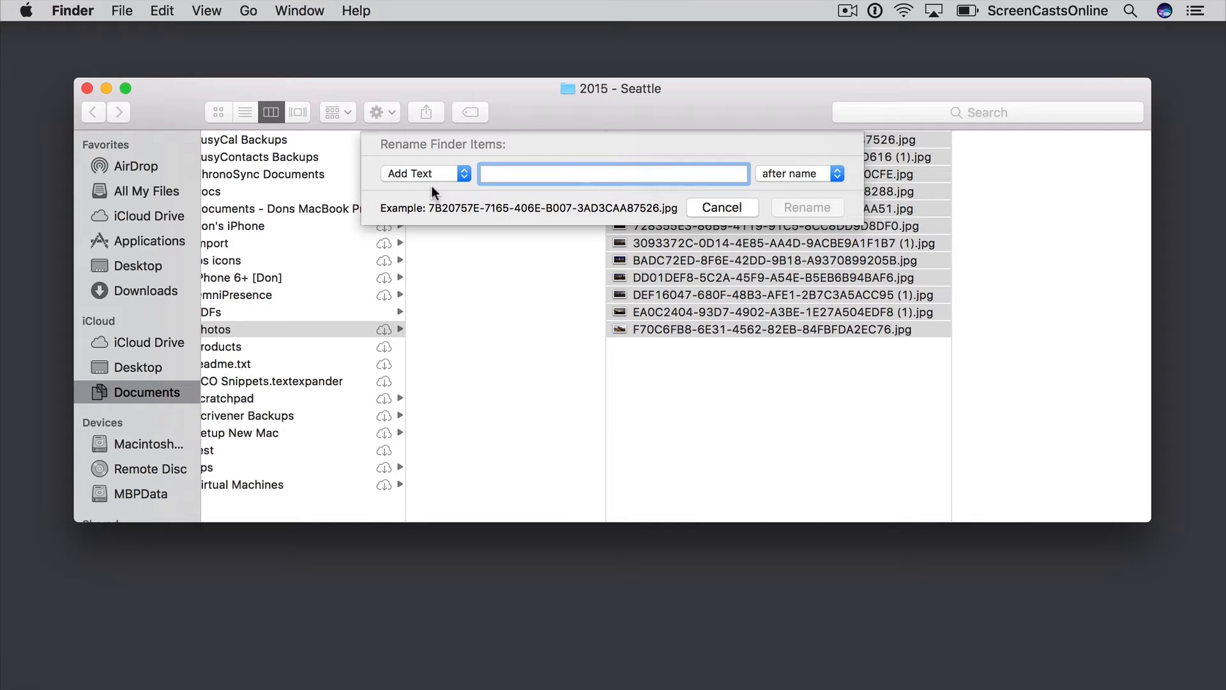
{"action": "type", "text": "-seattle"}
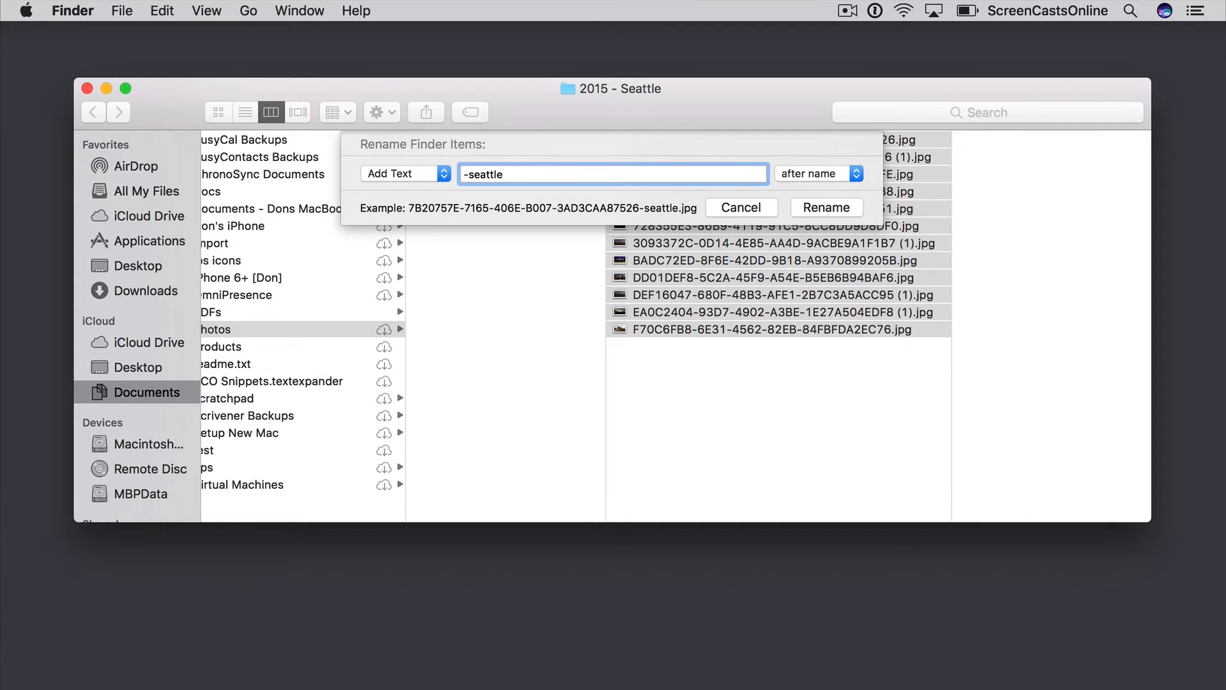
{"action": "mouse_move", "coordinate": [800, 185]}
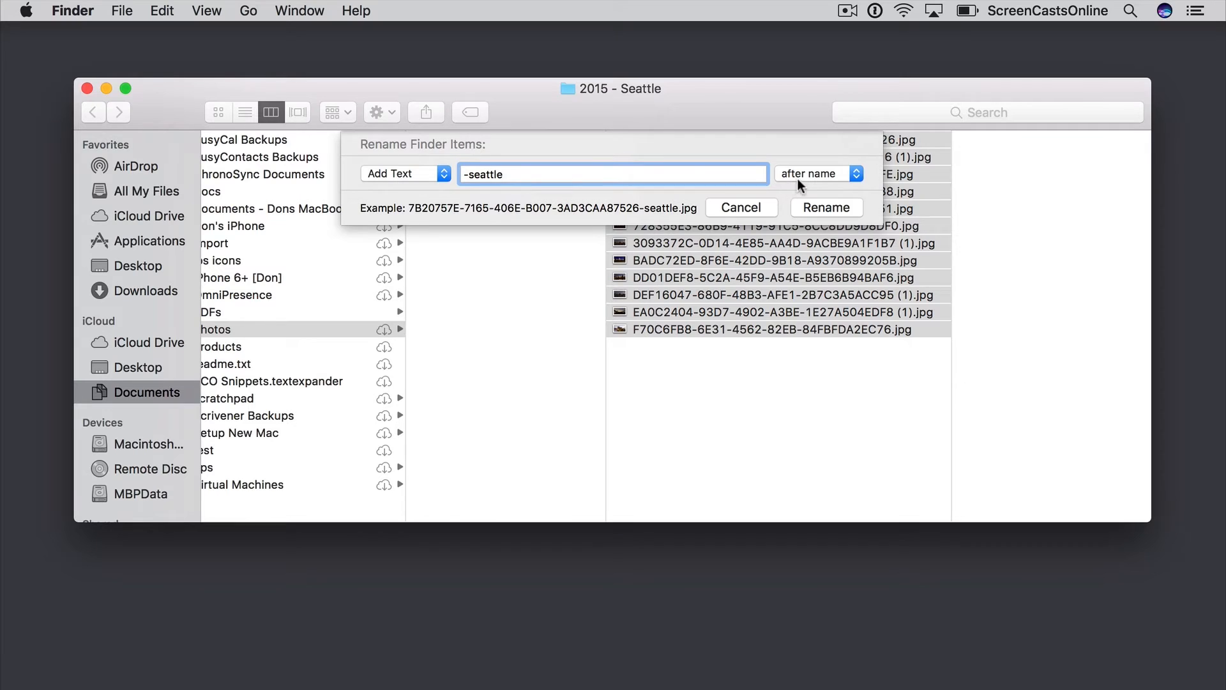
{"action": "left_click", "coordinate": [819, 173]}
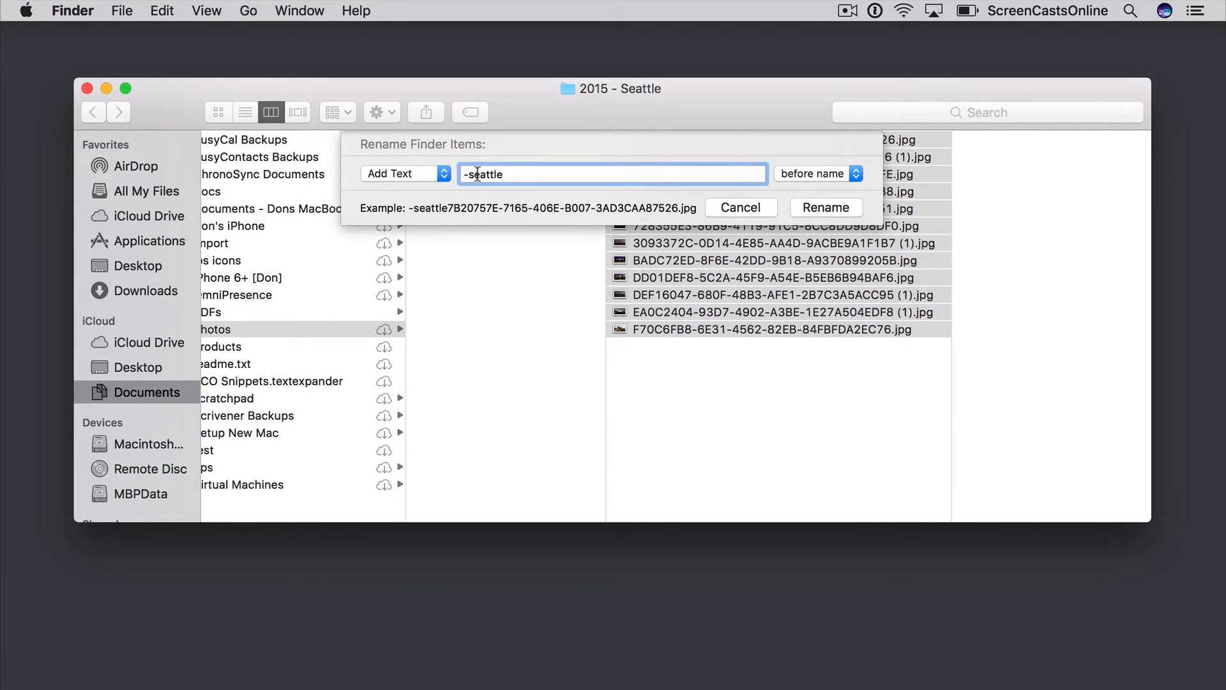
{"action": "key", "text": "Backspace"}
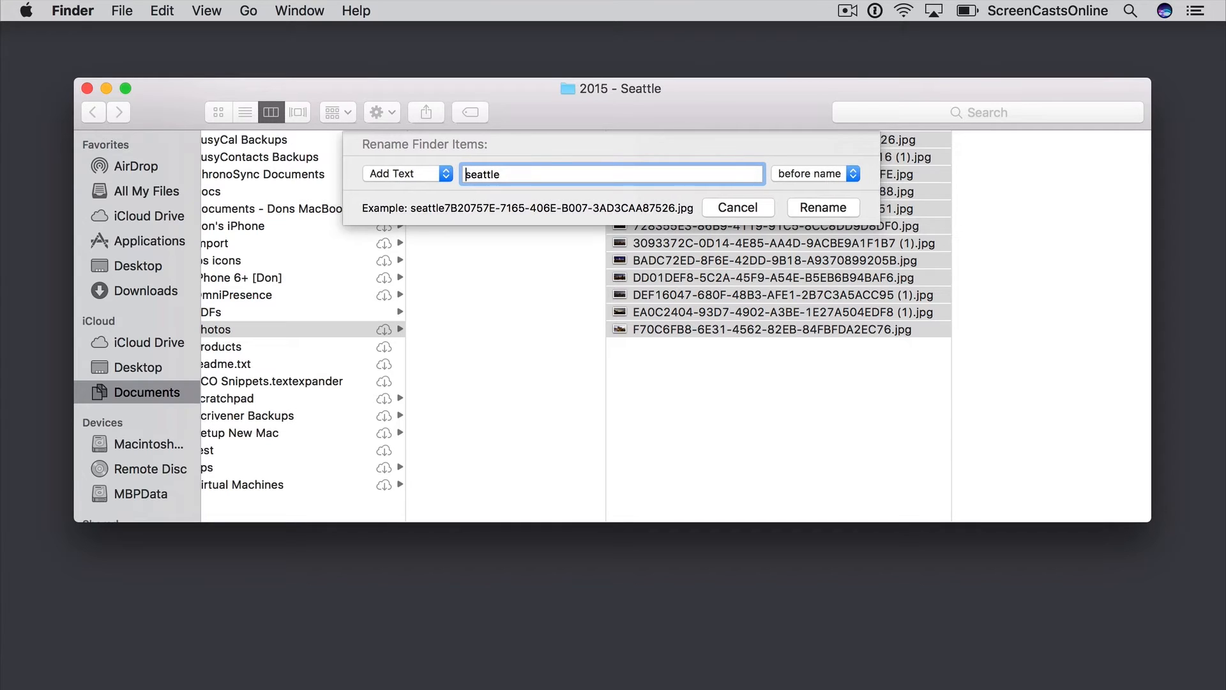
{"action": "type", "text": "-"}
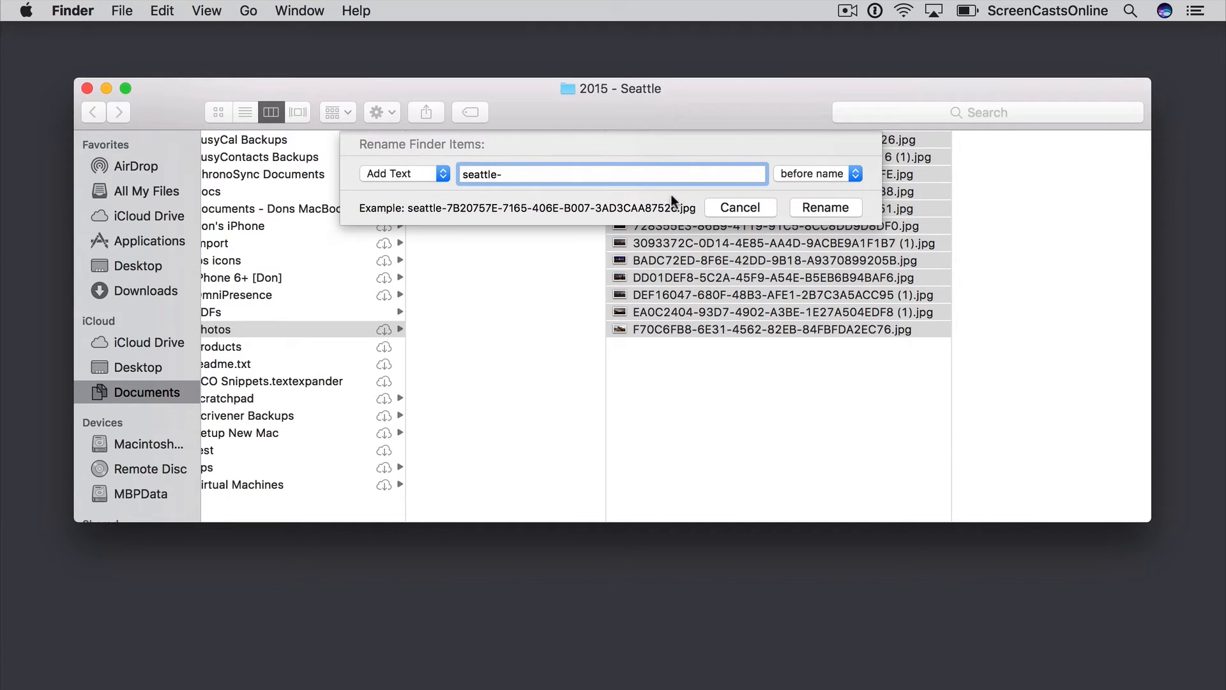
{"action": "left_click", "coordinate": [398, 172]}
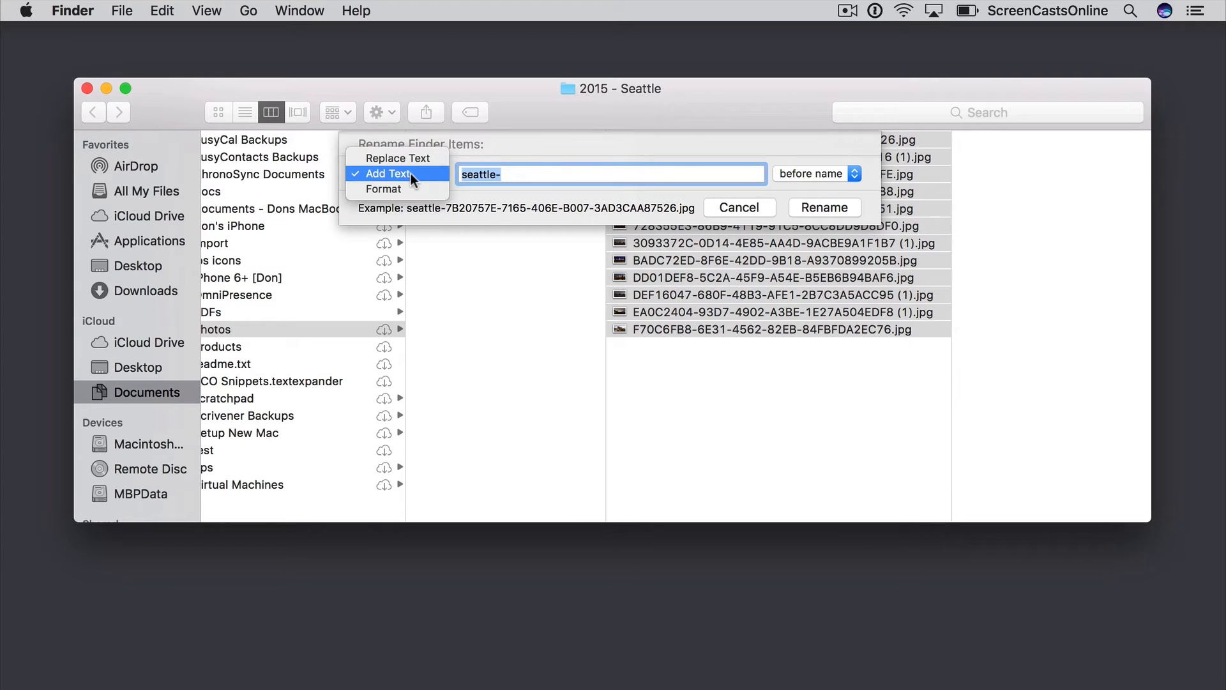
{"action": "left_click", "coordinate": [384, 189]}
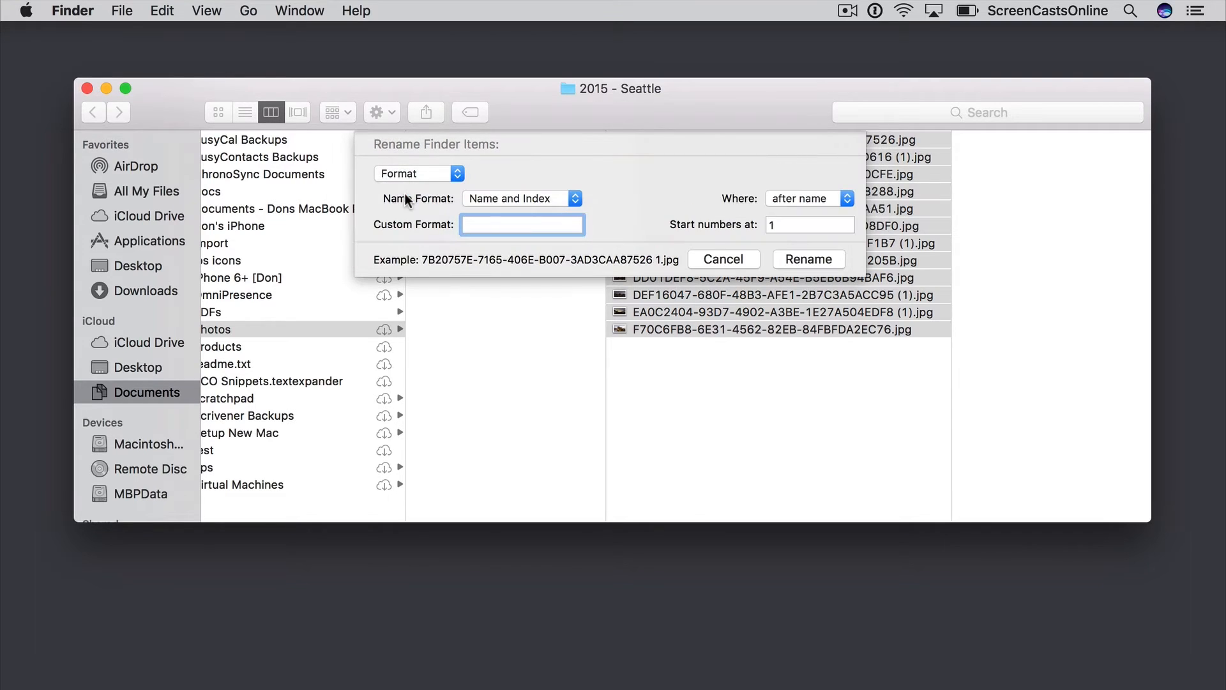
{"action": "left_click", "coordinate": [521, 225]}
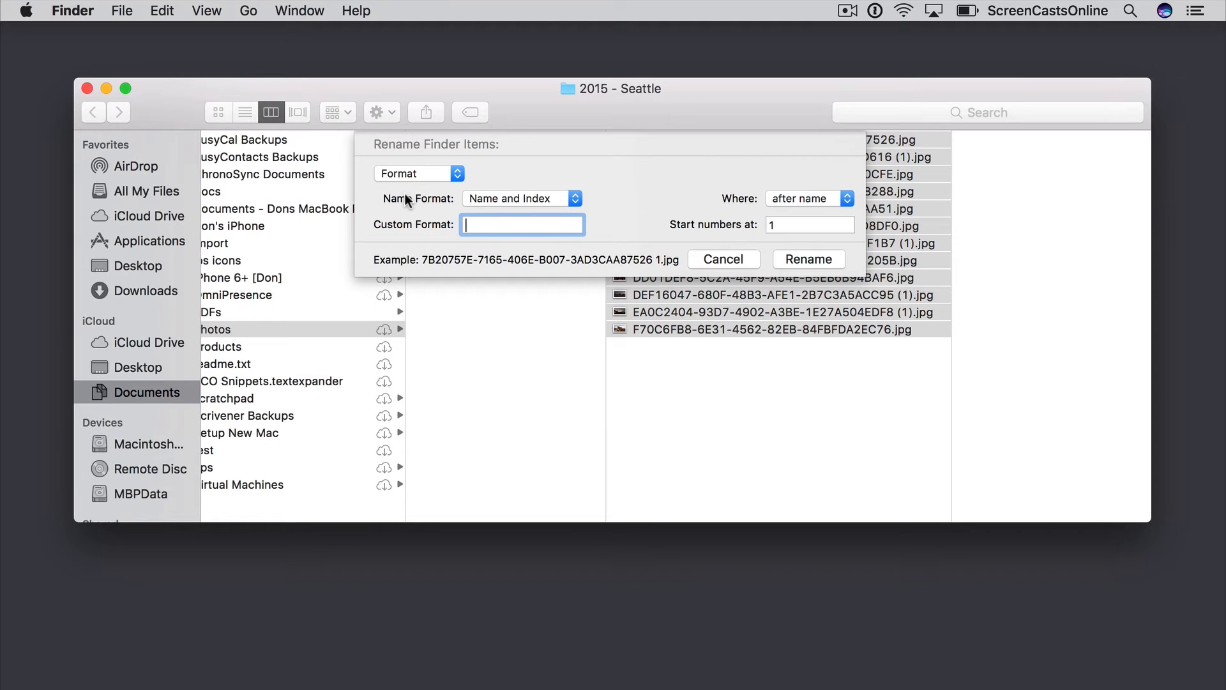
{"action": "mouse_move", "coordinate": [499, 205]}
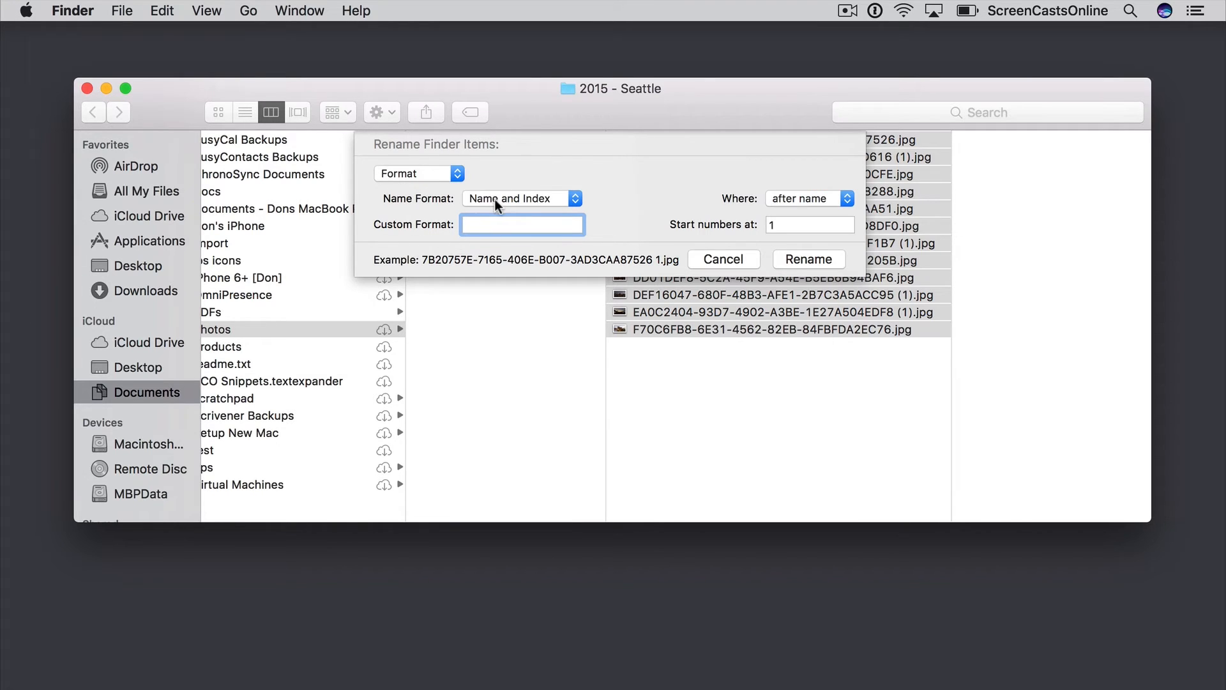
{"action": "mouse_move", "coordinate": [621, 263]}
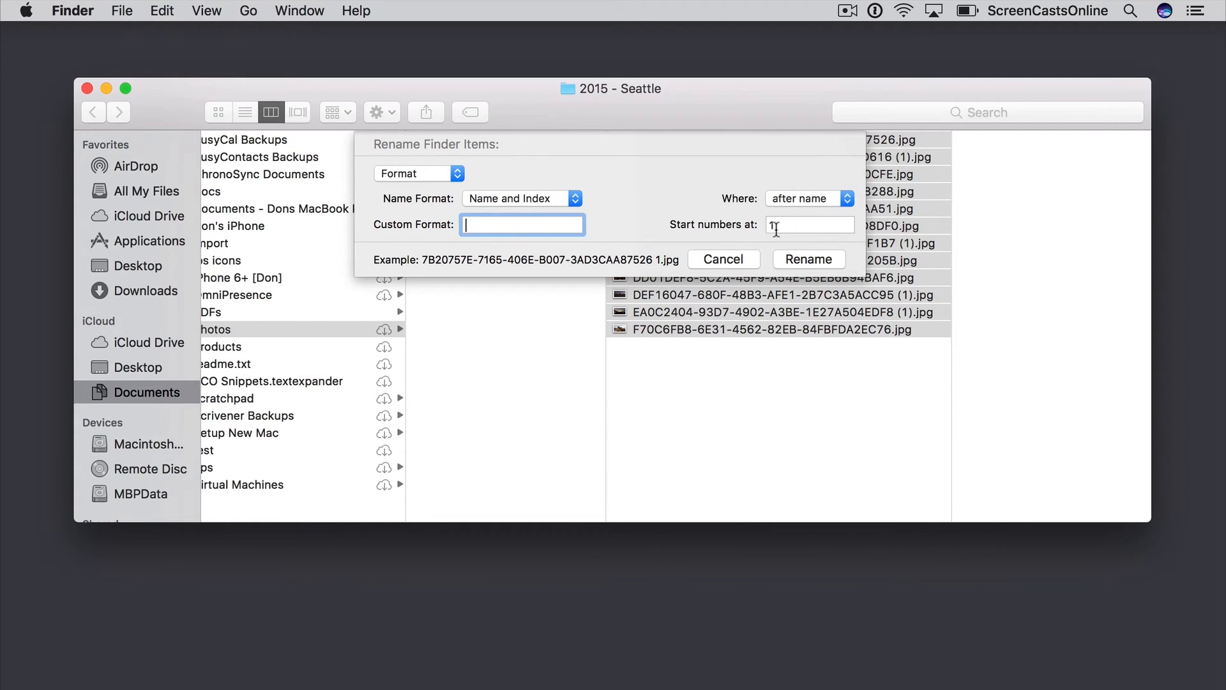
{"action": "type", "text": "5"}
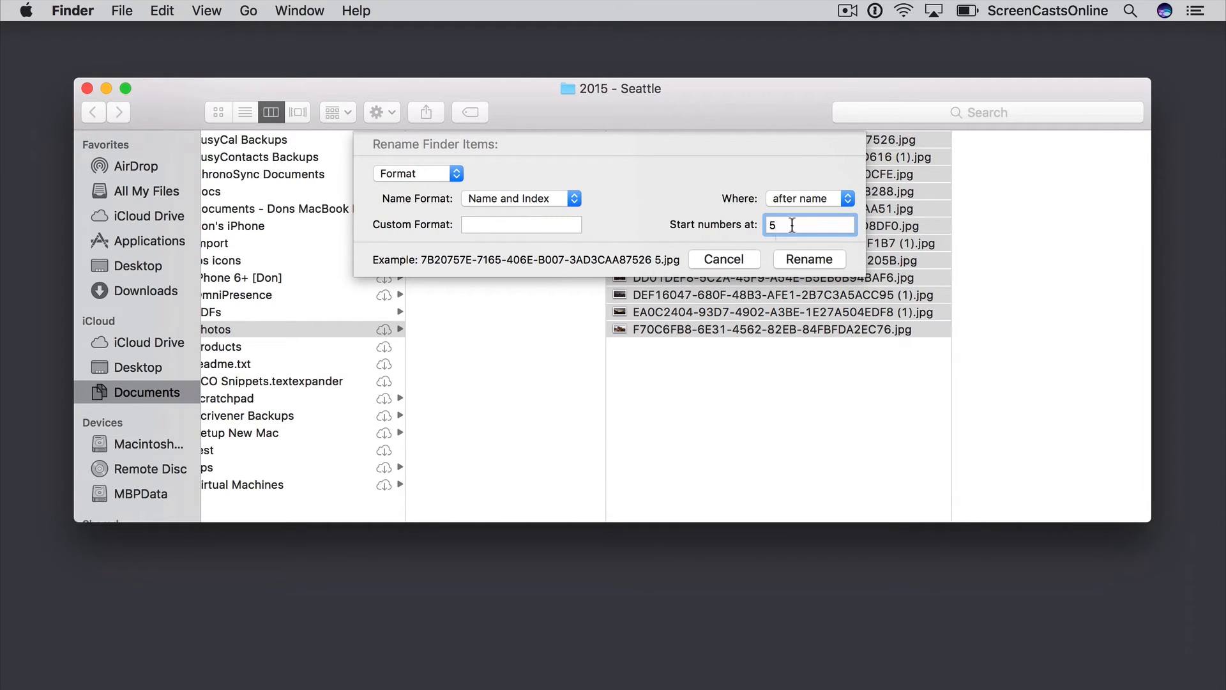
{"action": "type", "text": "1"}
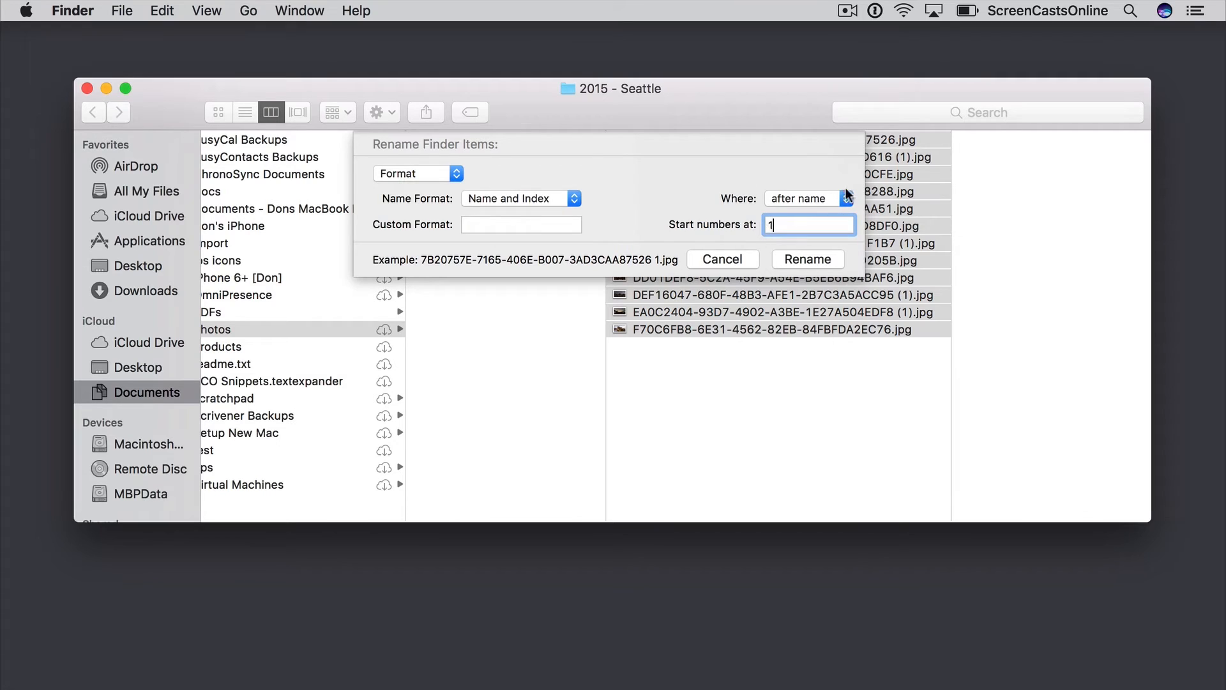
{"action": "left_click", "coordinate": [807, 198]}
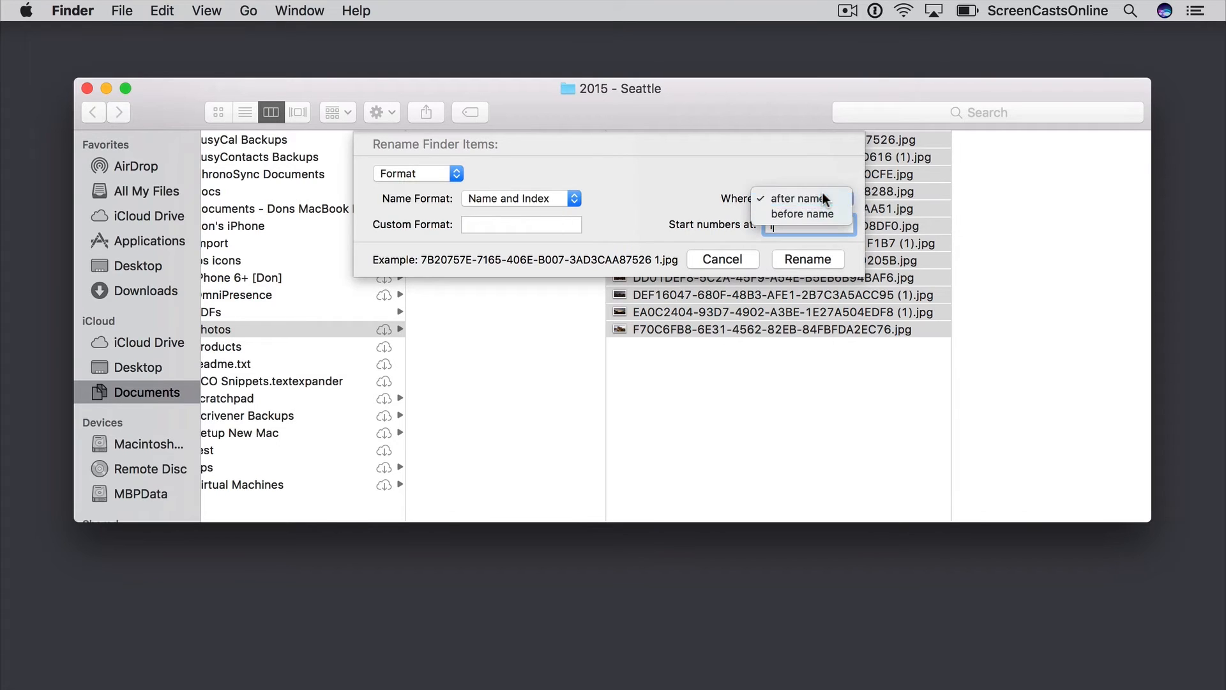
{"action": "left_click", "coordinate": [796, 198]}
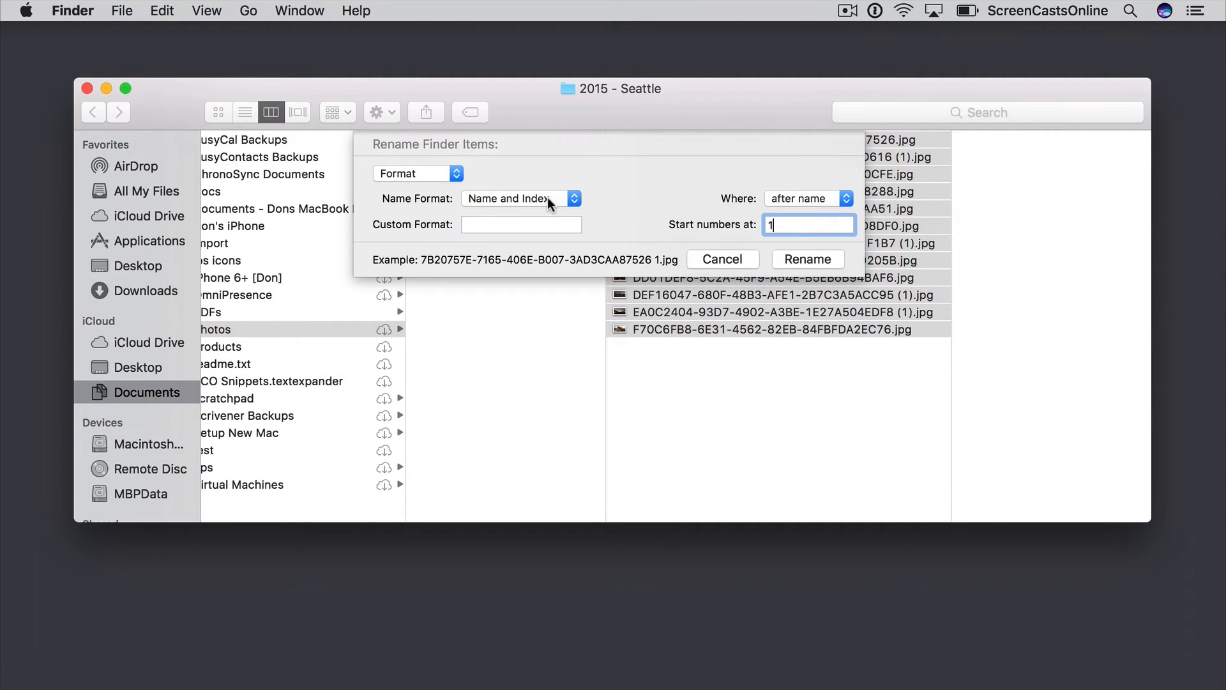
{"action": "left_click", "coordinate": [520, 198]}
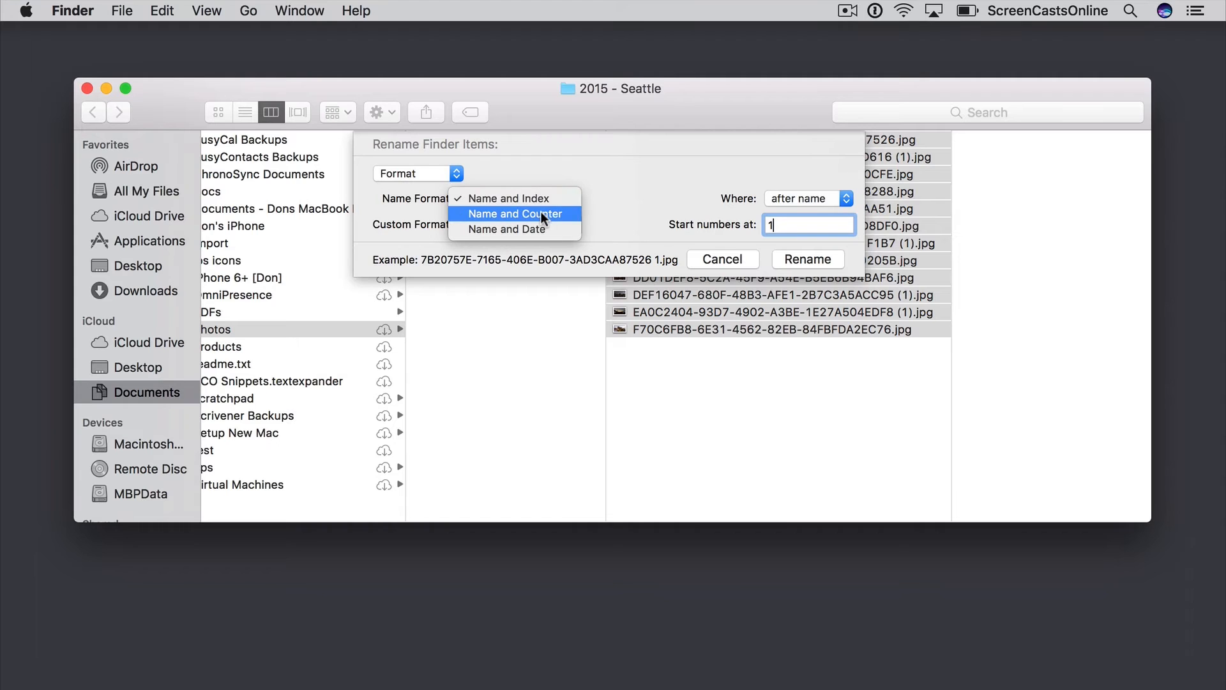
{"action": "left_click", "coordinate": [514, 213]}
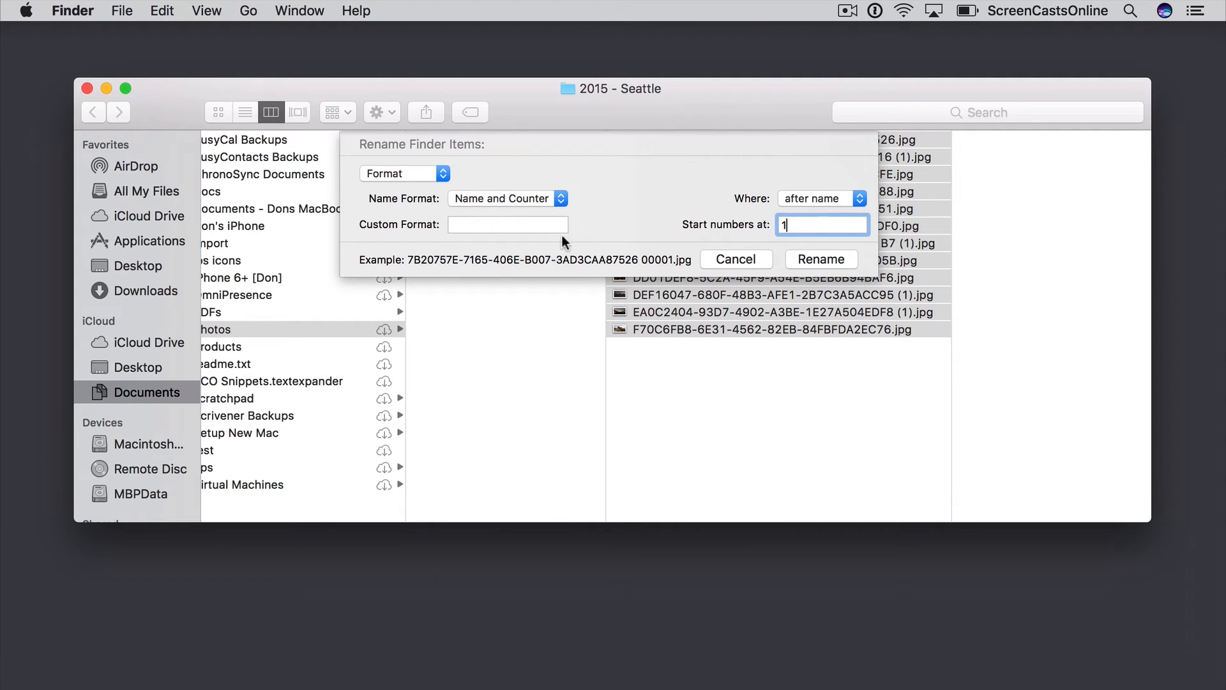
{"action": "left_click", "coordinate": [507, 198]}
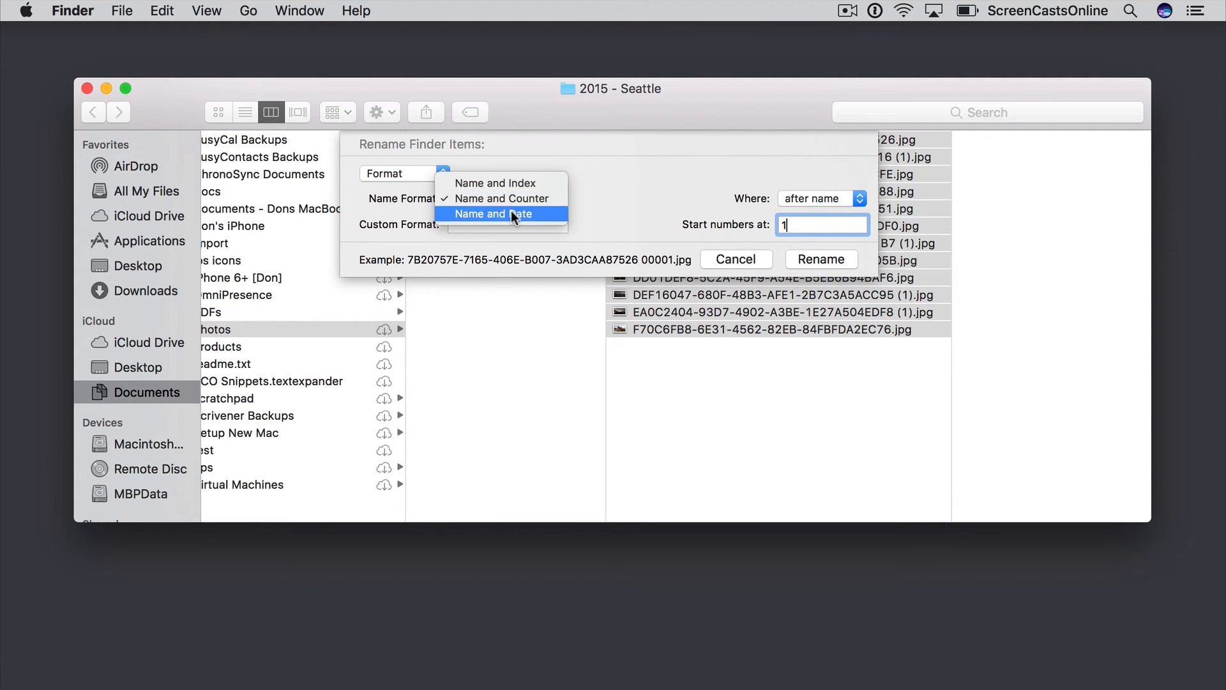
{"action": "left_click", "coordinate": [493, 214]}
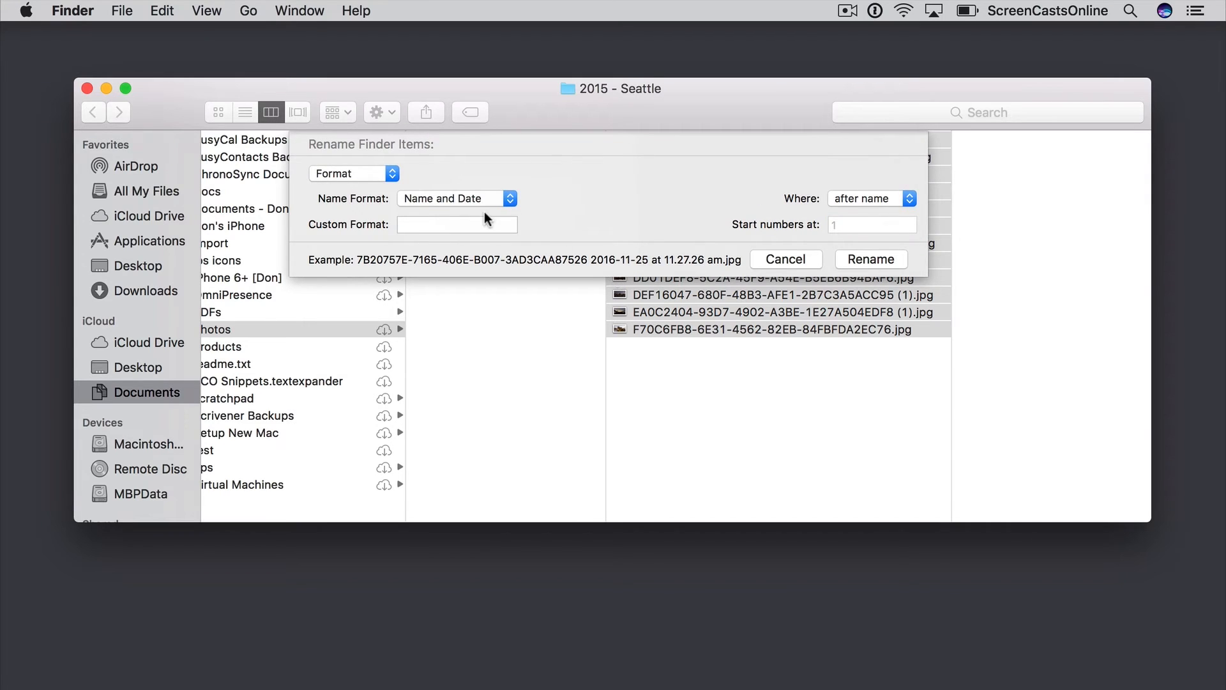
{"action": "mouse_move", "coordinate": [541, 237]}
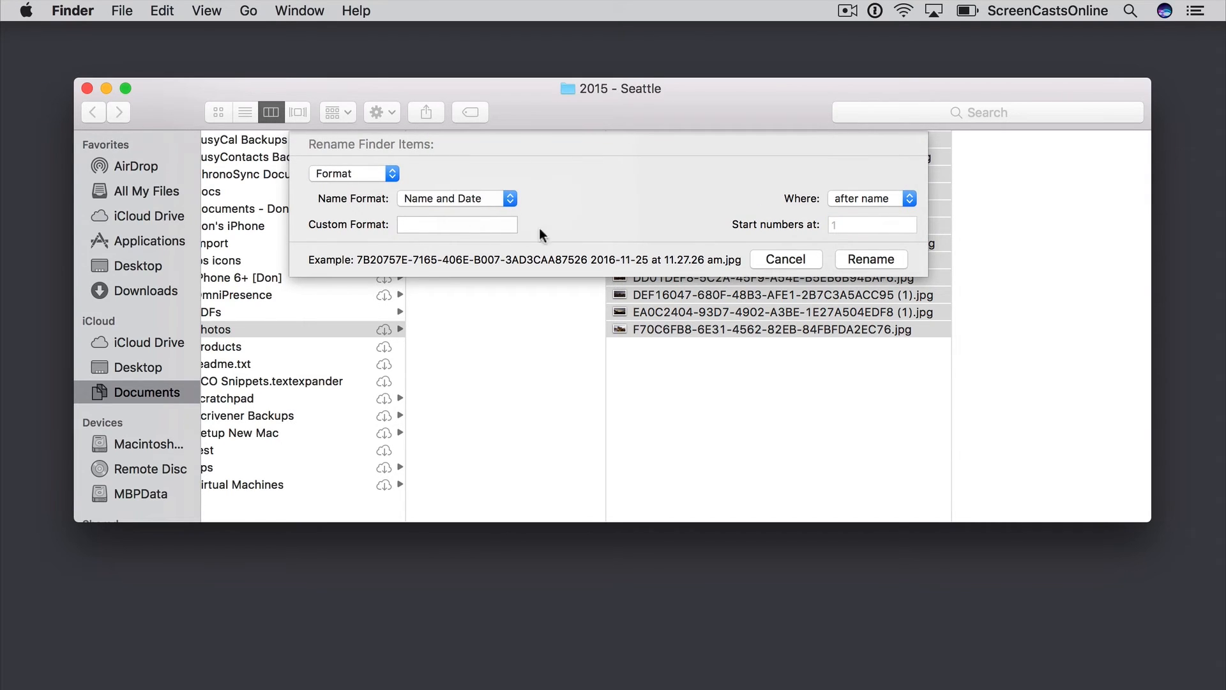
{"action": "left_click", "coordinate": [457, 198]}
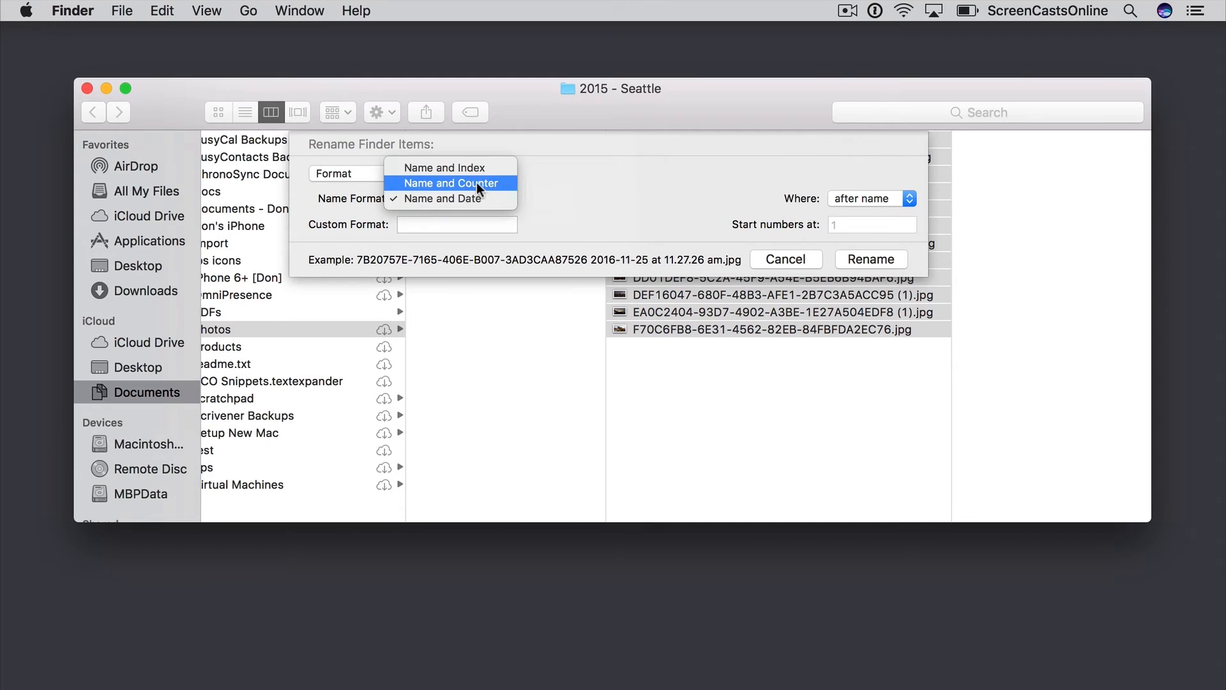
{"action": "left_click", "coordinate": [442, 167]}
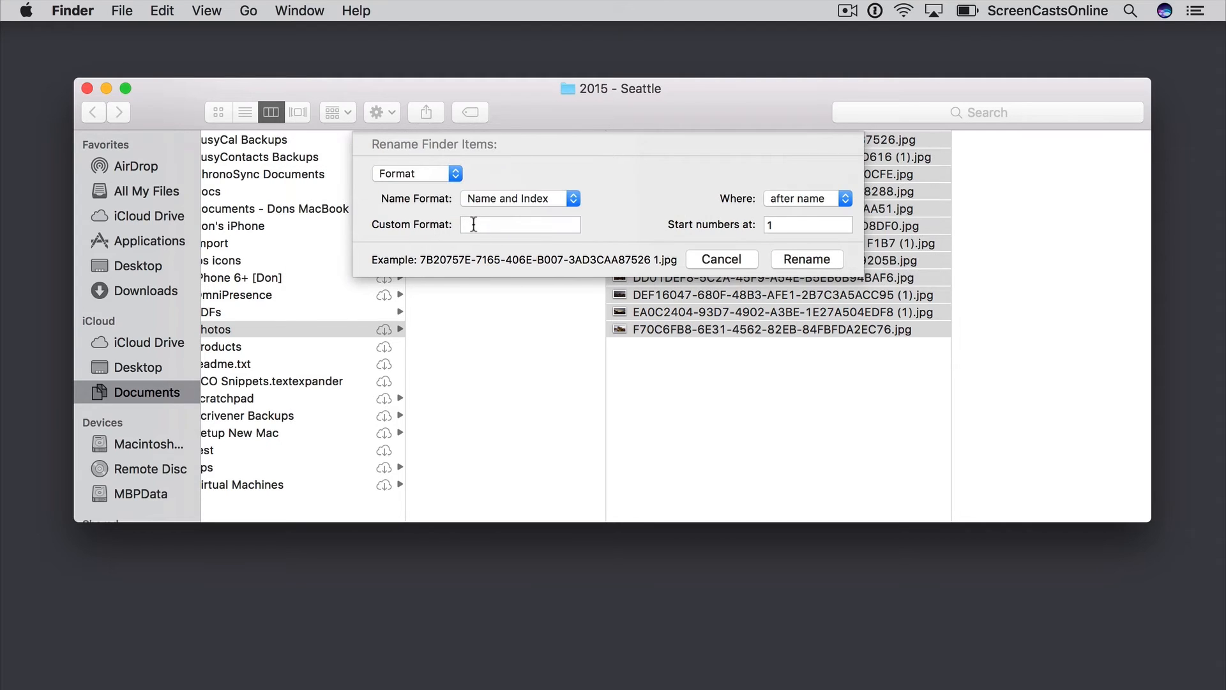
Enter 'Seattle - ' as the custom format and rename all twelve photos
{"action": "left_click", "coordinate": [518, 225]}
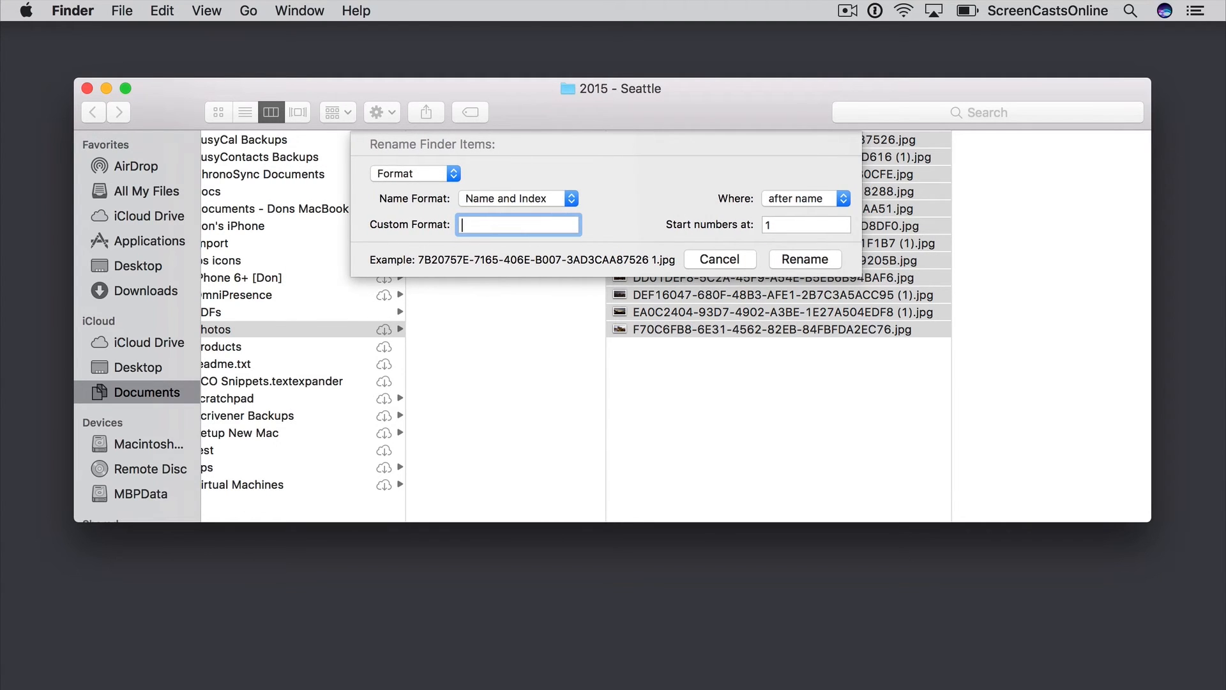
{"action": "type", "text": "Seattle -"}
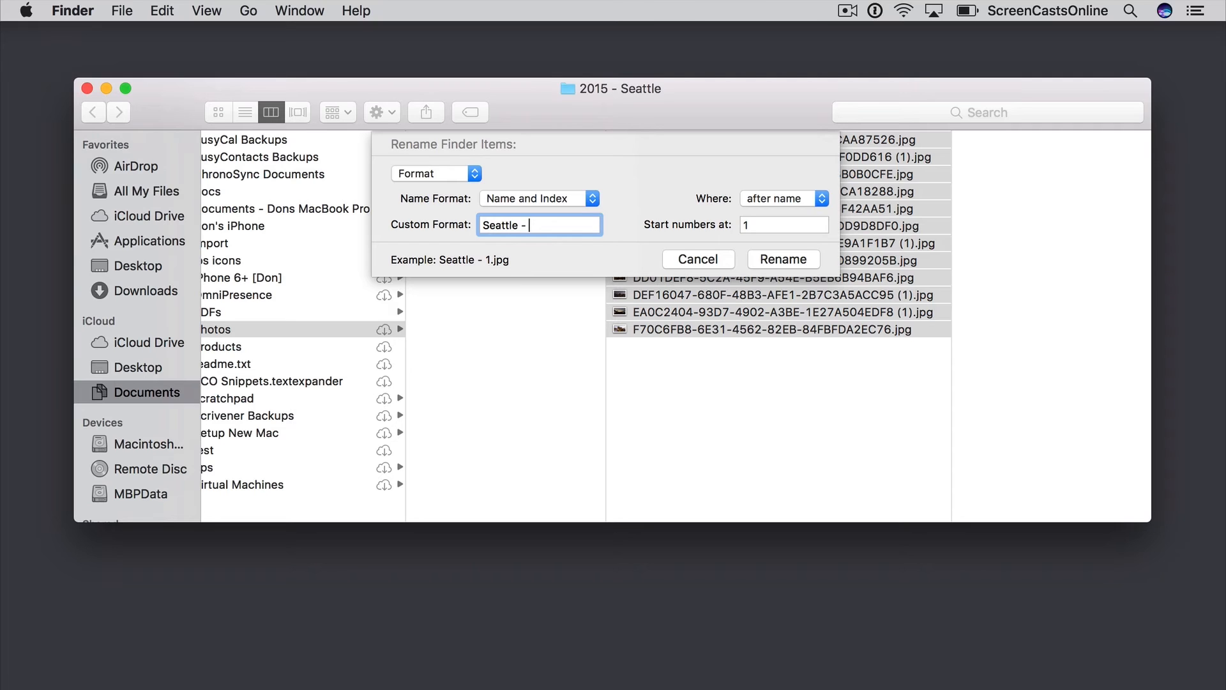
{"action": "mouse_move", "coordinate": [522, 249]}
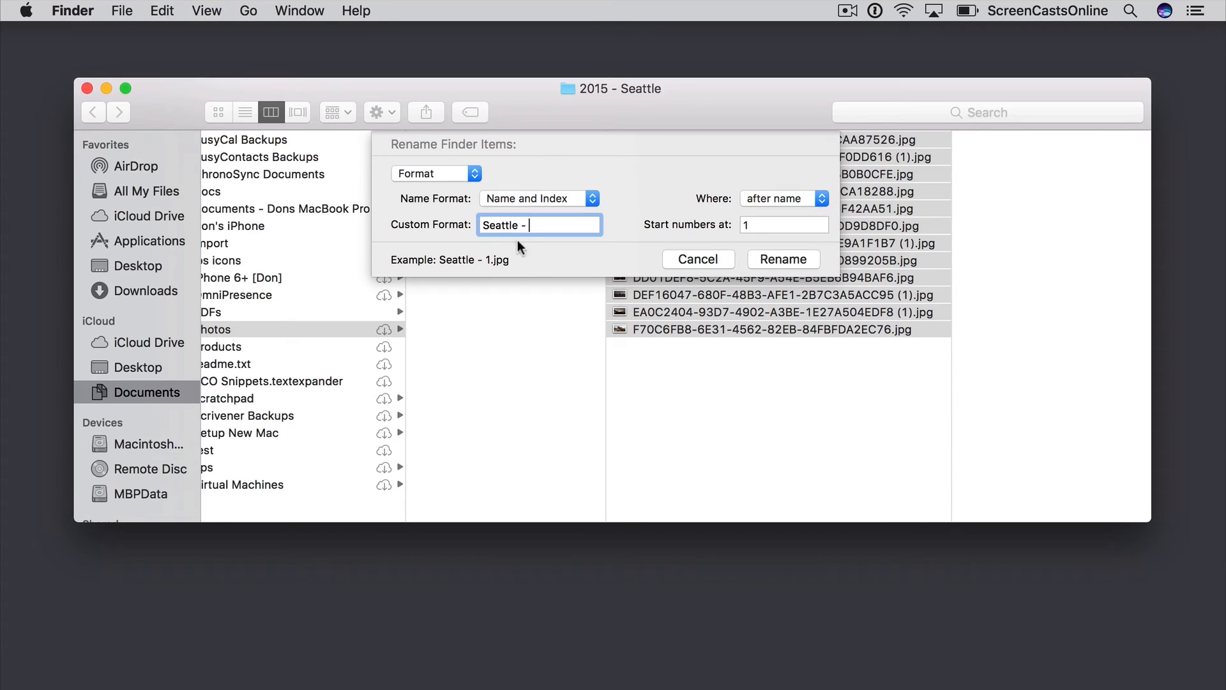
{"action": "left_click", "coordinate": [783, 260]}
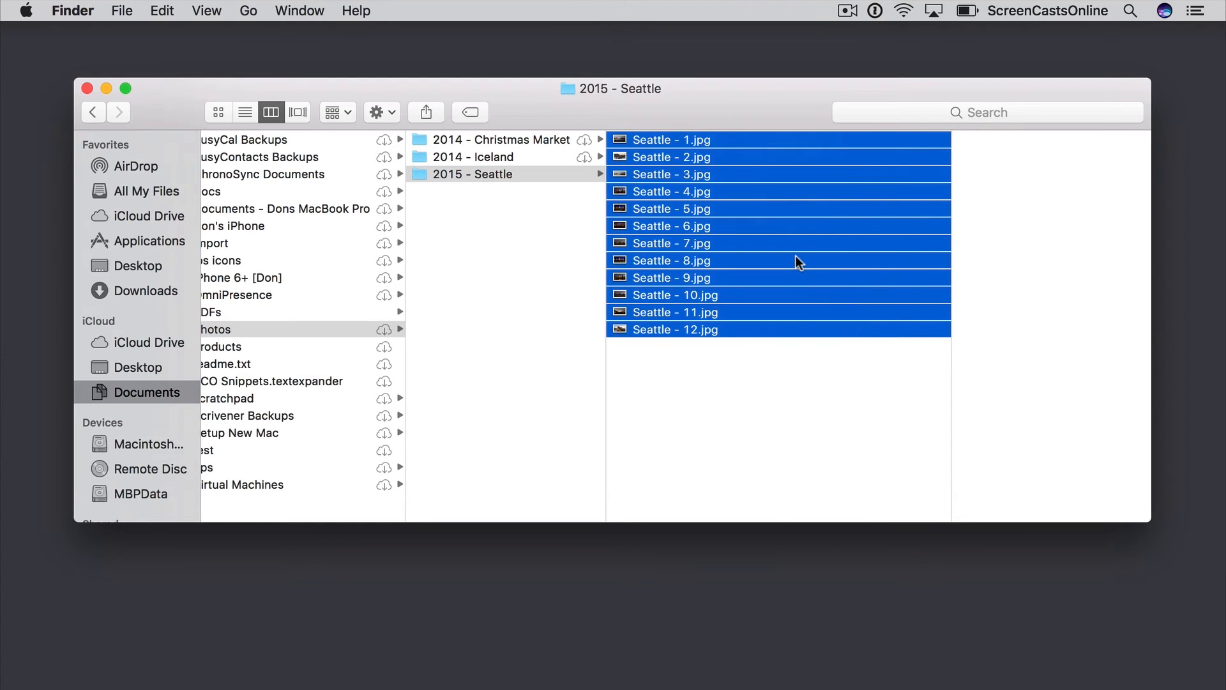